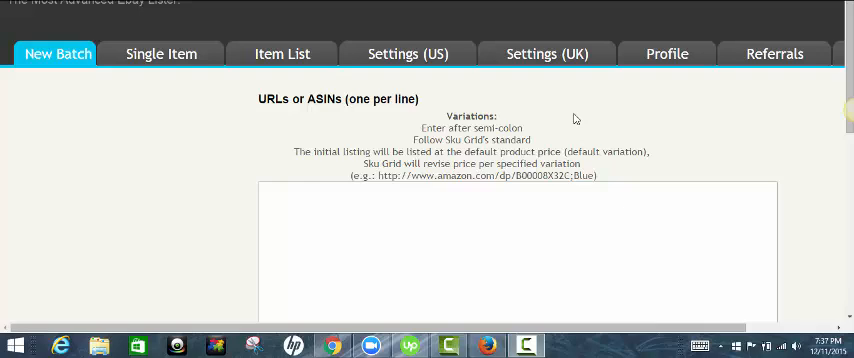
mouse_move(588, 92)
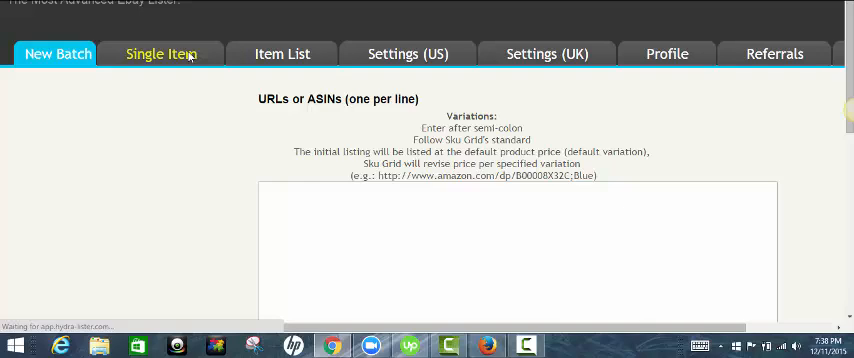
Enter the Overstock Ella Embellished 8-piece Comforter Set URL into the Single Item form.
click(162, 54)
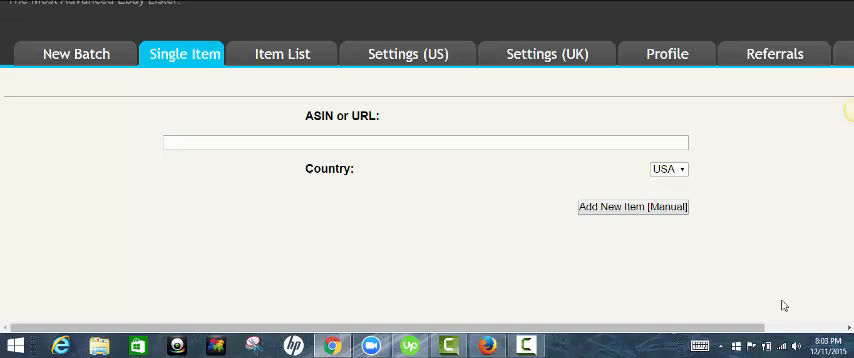
mouse_move(668, 264)
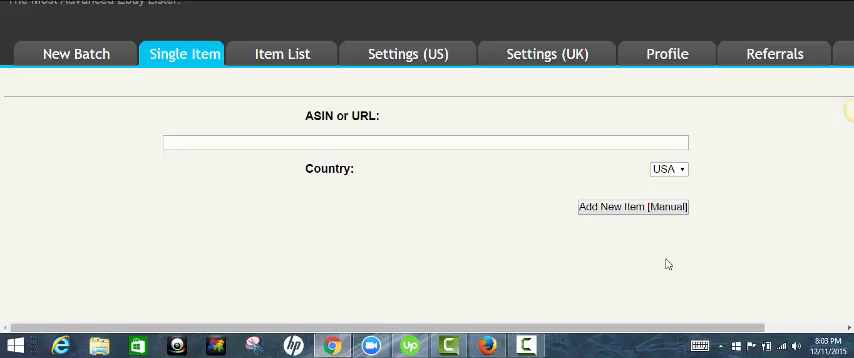
click(424, 140)
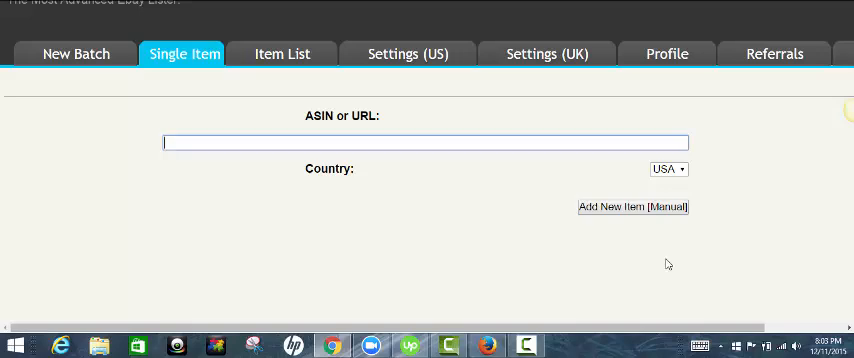
text(http://www.overstock.com/Bedding-Bath/Ella-Embellished-8-piece-Comforter-Set/9153529/product.html)
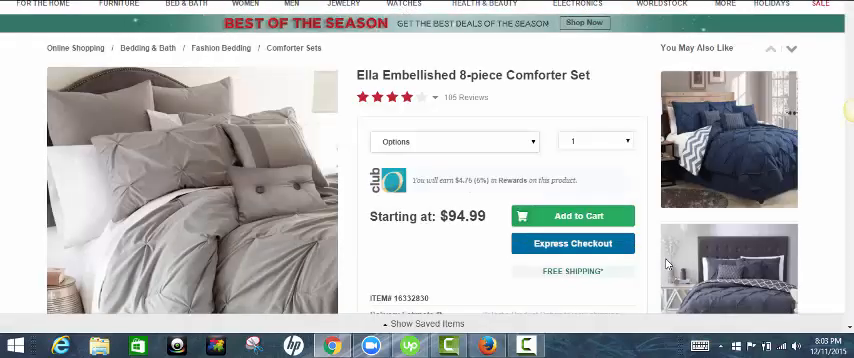
Return to the lister's Single Item form with the Overstock link entered.
click(456, 140)
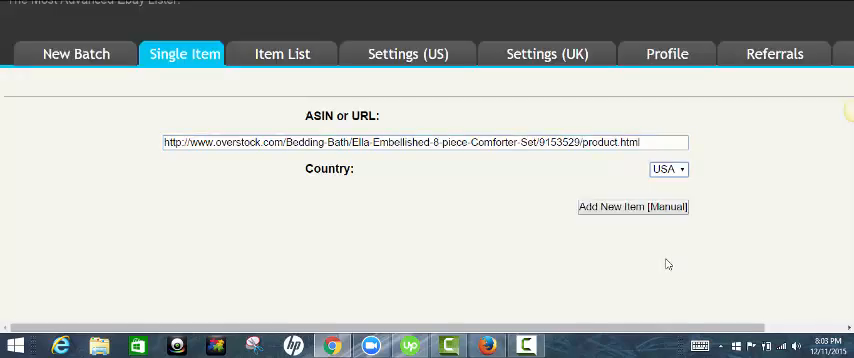
Import the Overstock product via Add New Item [Manual] and review the generated listing fields.
click(634, 208)
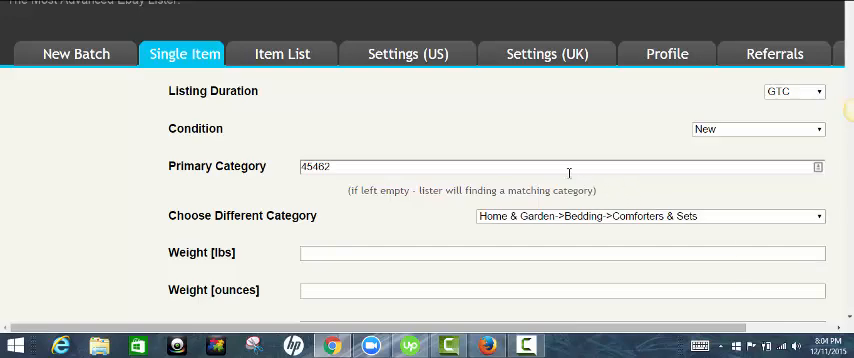
mouse_move(724, 168)
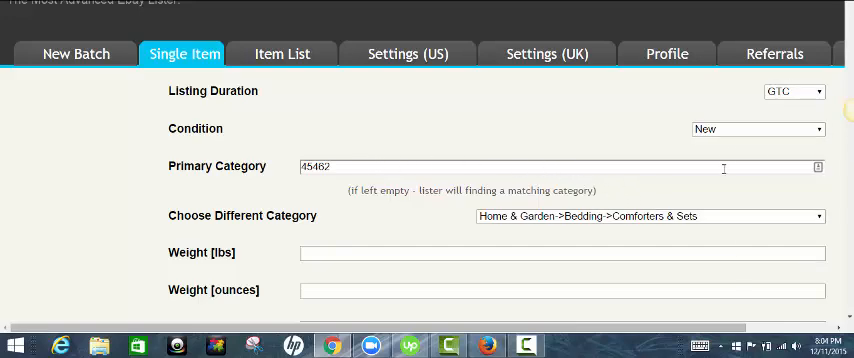
scroll(down, 3)
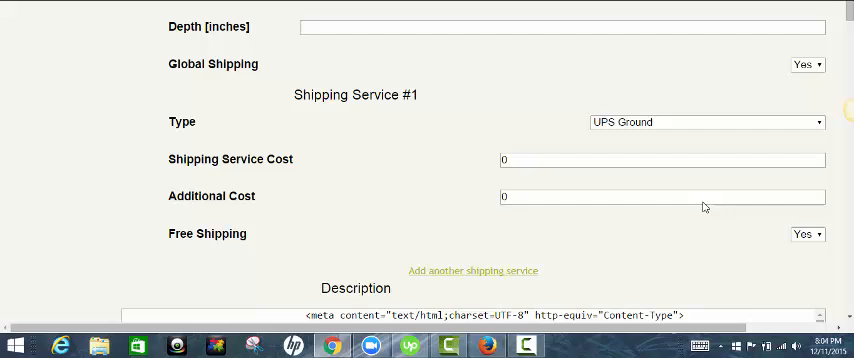
scroll(up, 3)
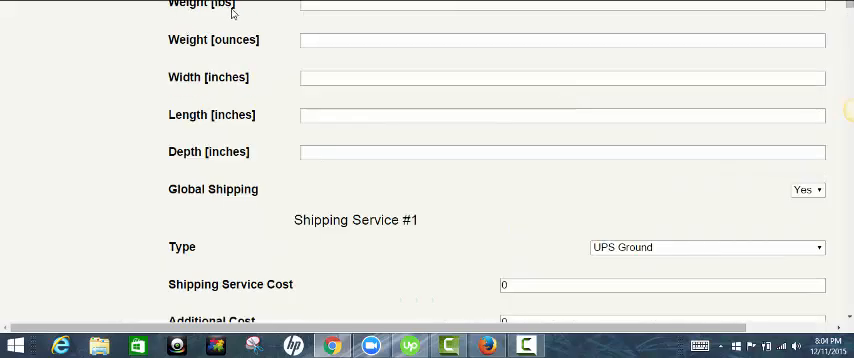
mouse_move(532, 190)
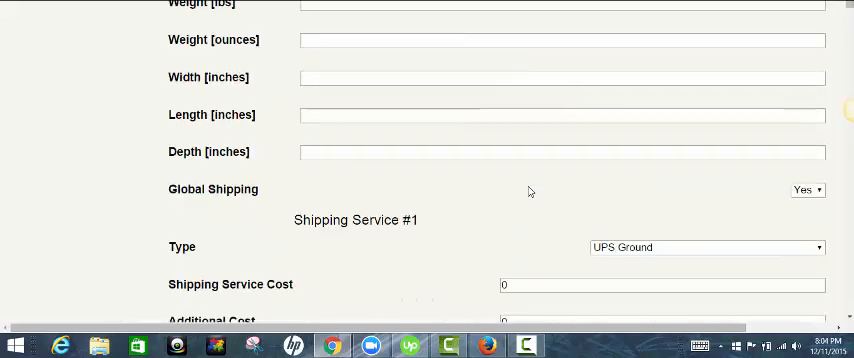
scroll(down, 3)
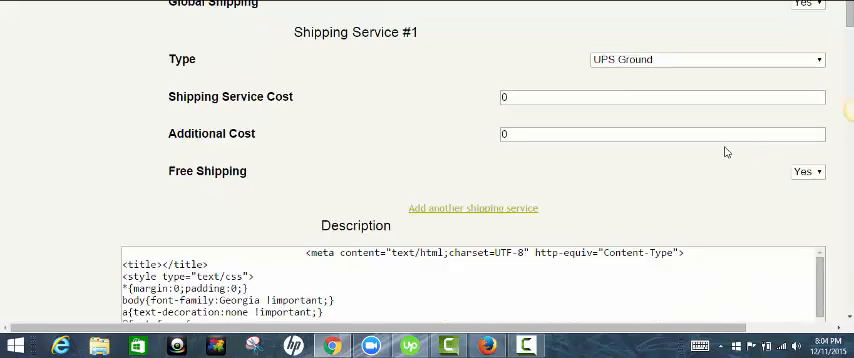
scroll(down, 3)
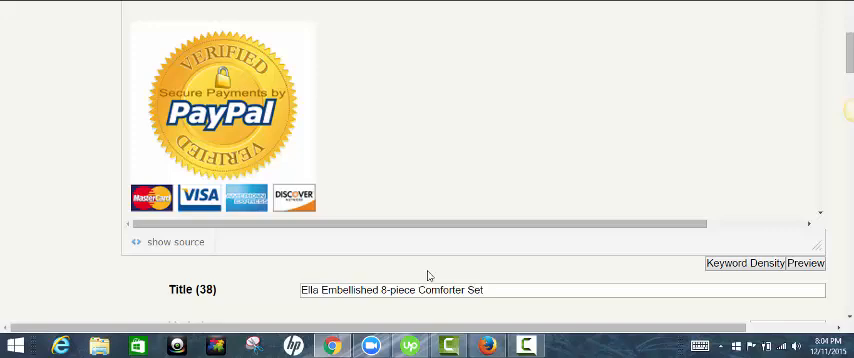
Scroll through the description editor to the merged words needing spaces.
scroll(down, 3)
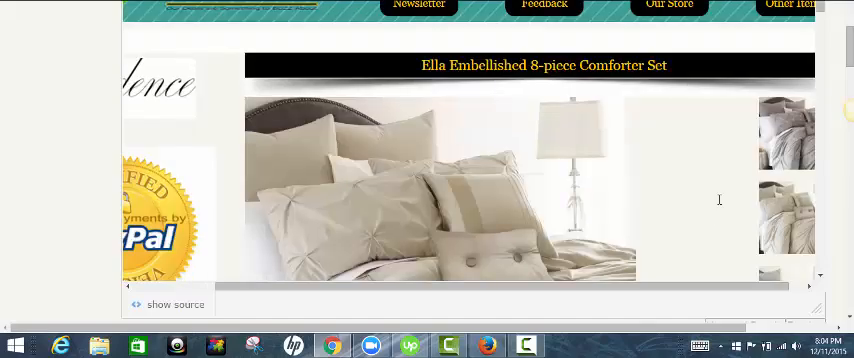
scroll(down, 3)
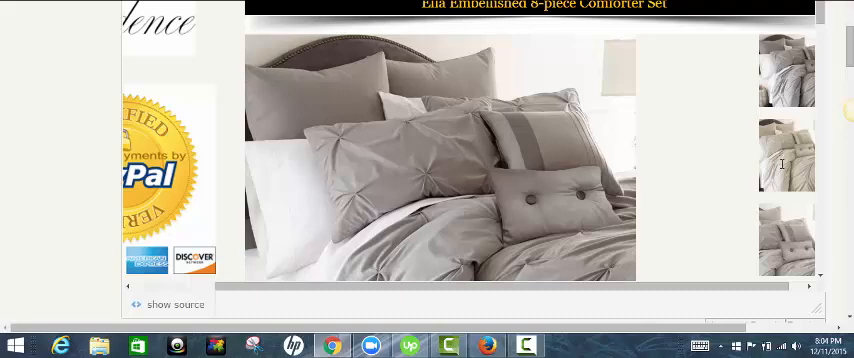
scroll(down, 3)
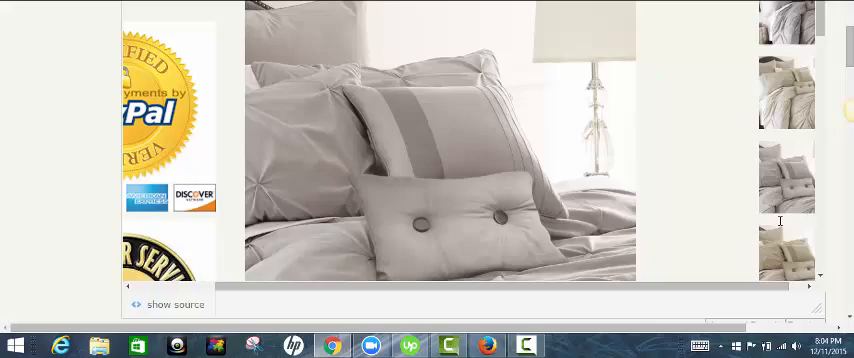
scroll(down, 3)
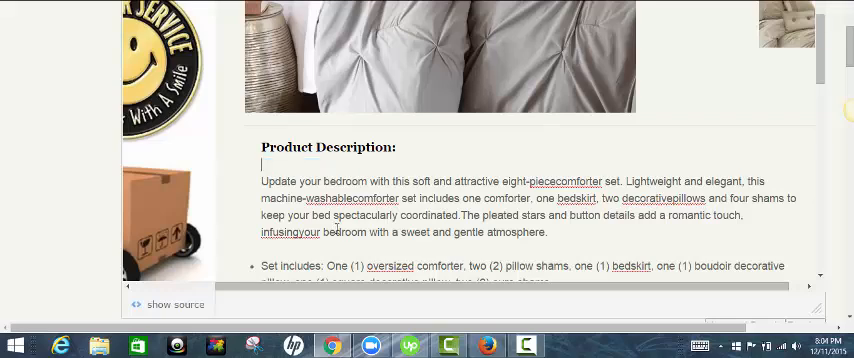
mouse_move(574, 182)
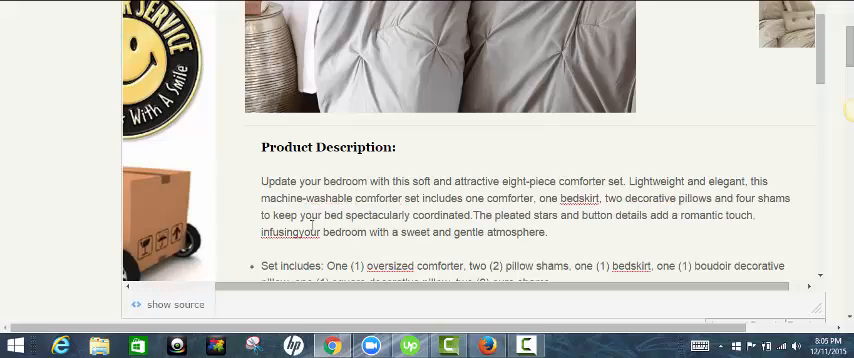
scroll(down, 3)
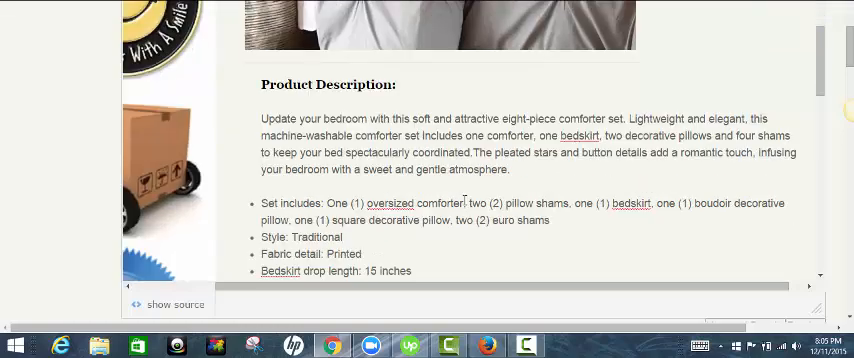
mouse_move(406, 226)
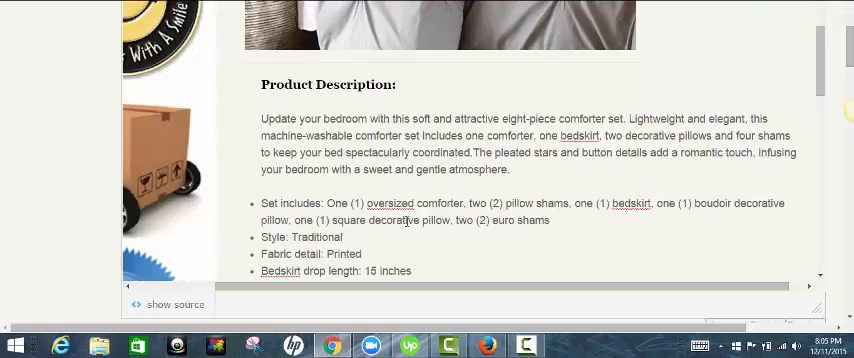
scroll(down, 3)
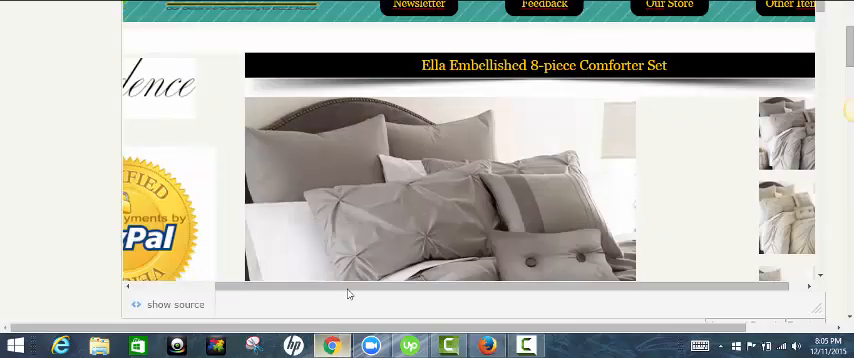
Scroll past the description sizes and policies down to the Title field.
scroll(down, 3)
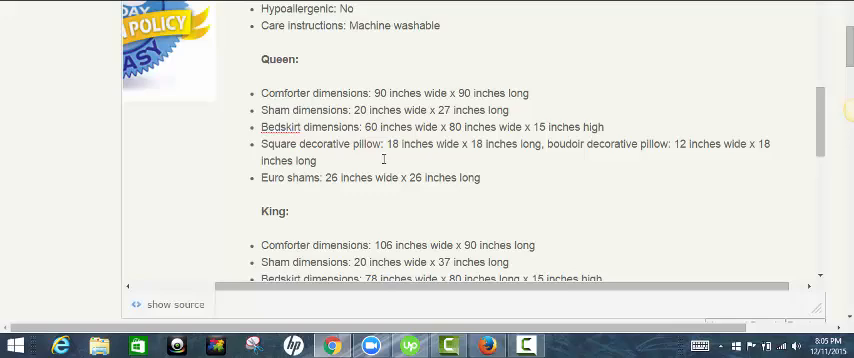
scroll(down, 3)
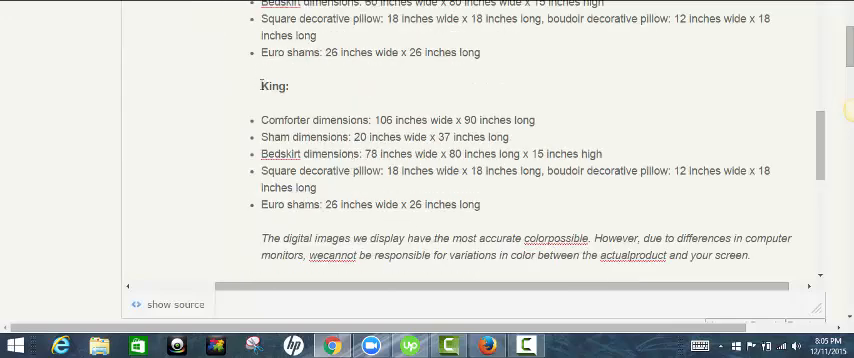
scroll(down, 3)
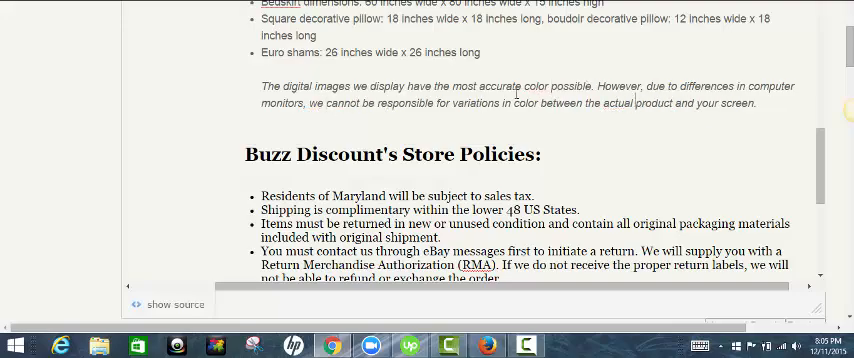
scroll(down, 3)
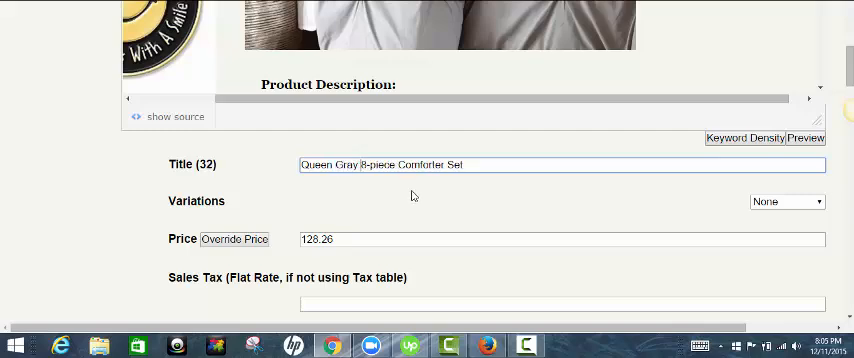
Extend the title with keywords Grey Comforter Set Bedding Bedroom Decor Bed Skirt Shams Sheet.
text(Grey)
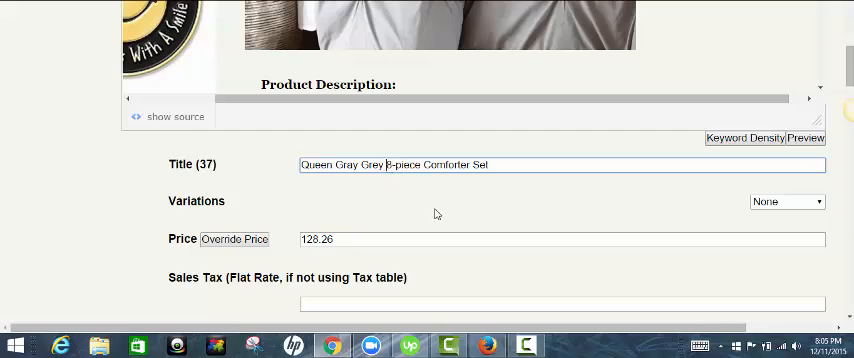
text(Comforter)
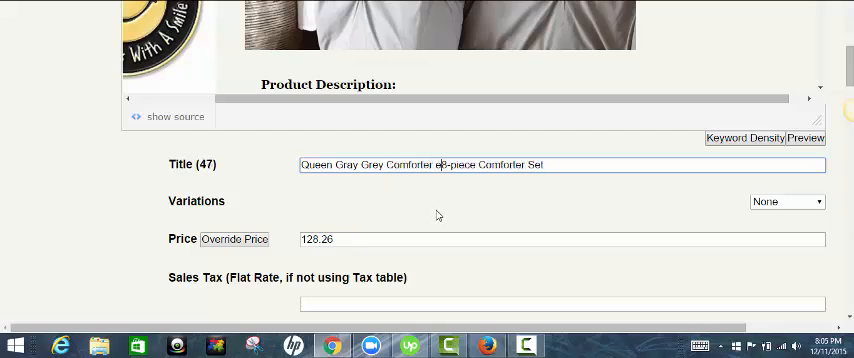
text(Set 8)
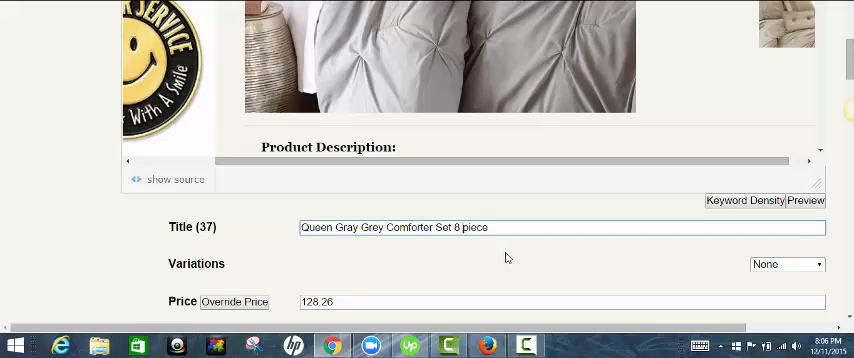
text(" ")
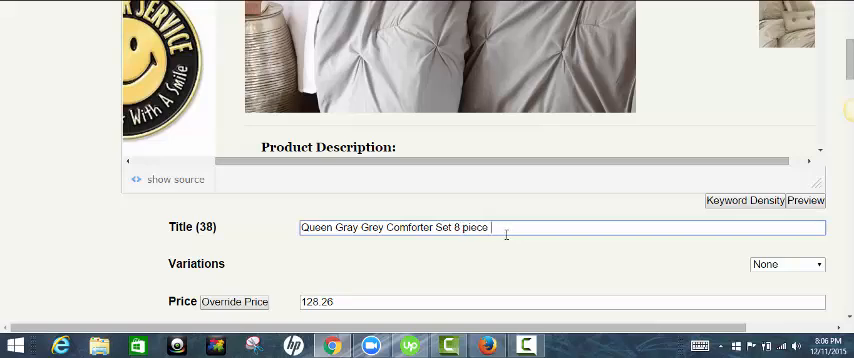
text(Bedding)
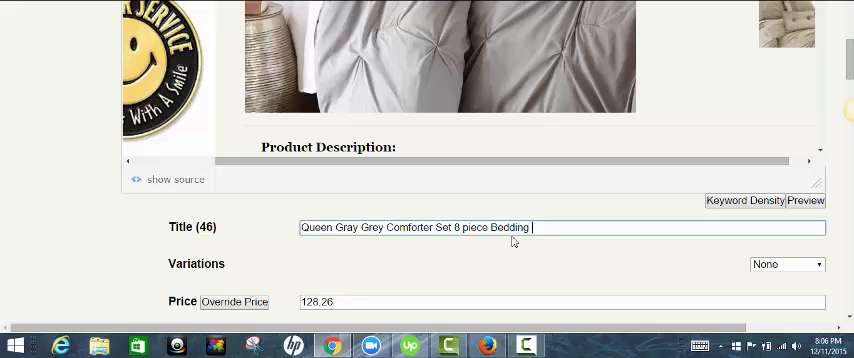
text(Bedroom Decor Bed Skirt S)
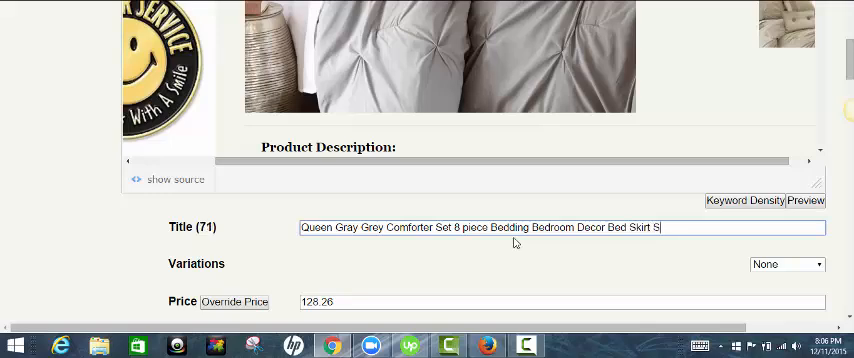
text(hams)
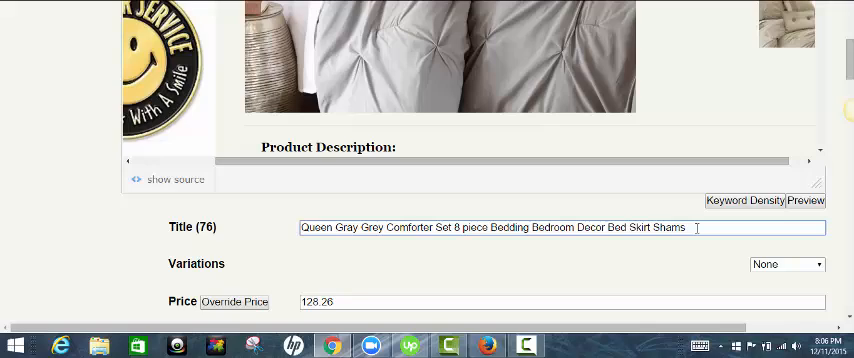
text(Sheet)
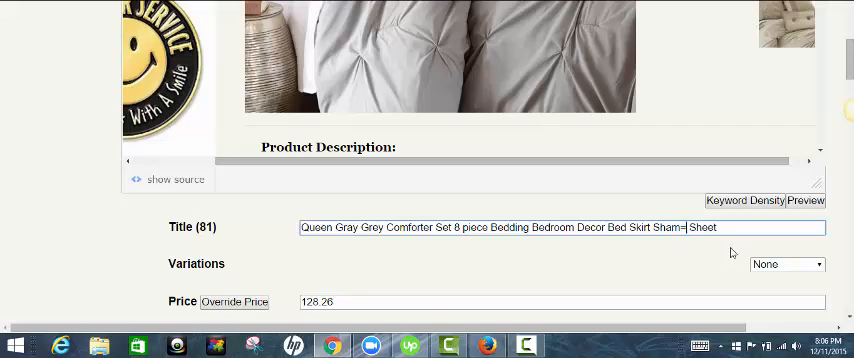
key(Backspace)
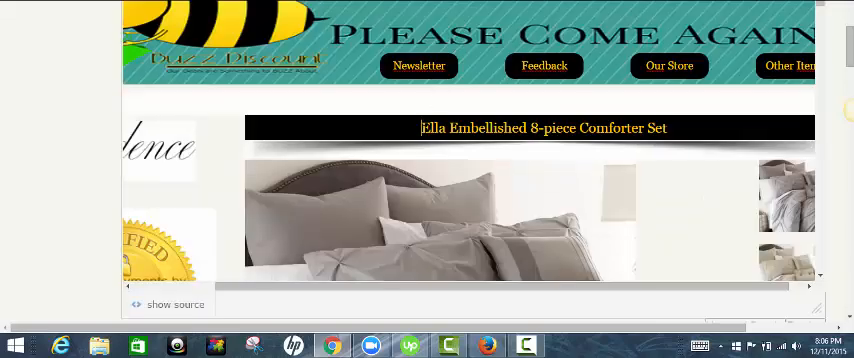
Review the description preview's product heading and comforter photos before trimming the title.
triple_click(540, 128)
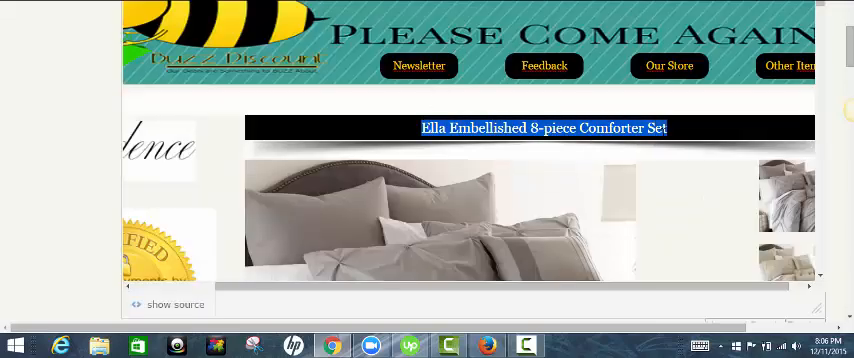
scroll(down, 3)
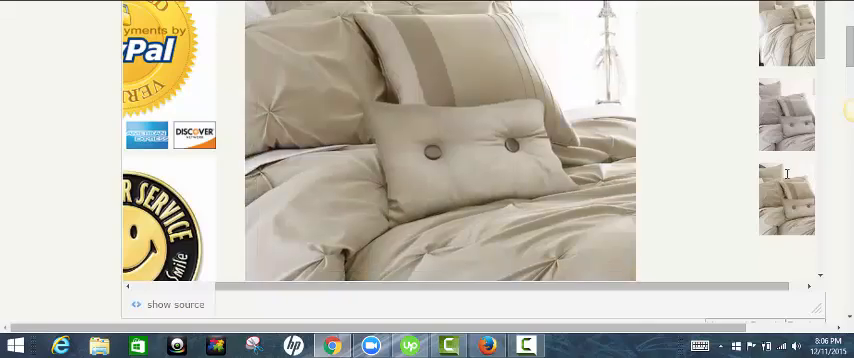
click(786, 30)
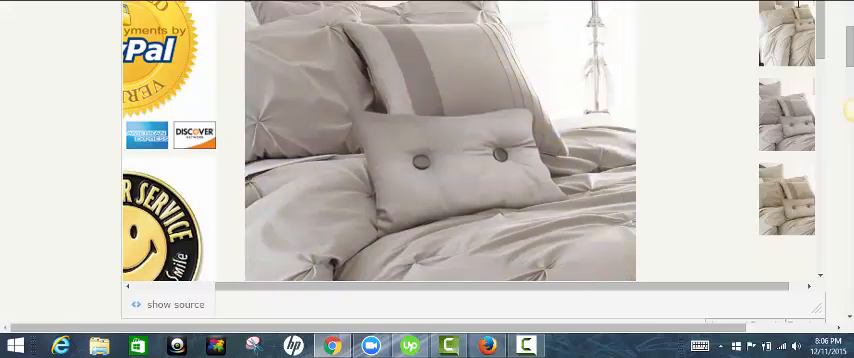
scroll(down, 3)
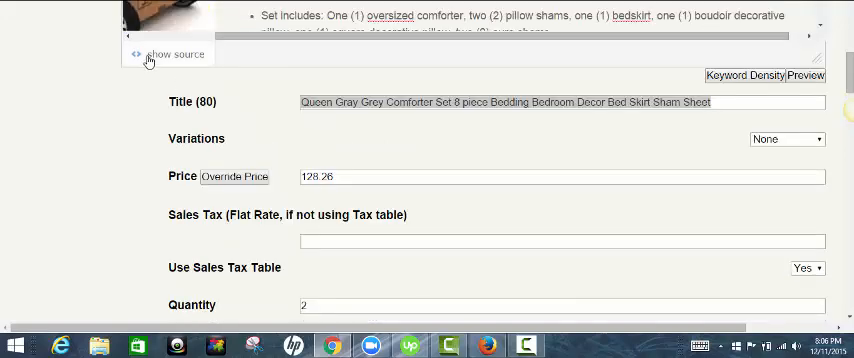
Switch the description to HTML source and select image file numbers to replace with gray photos.
click(176, 54)
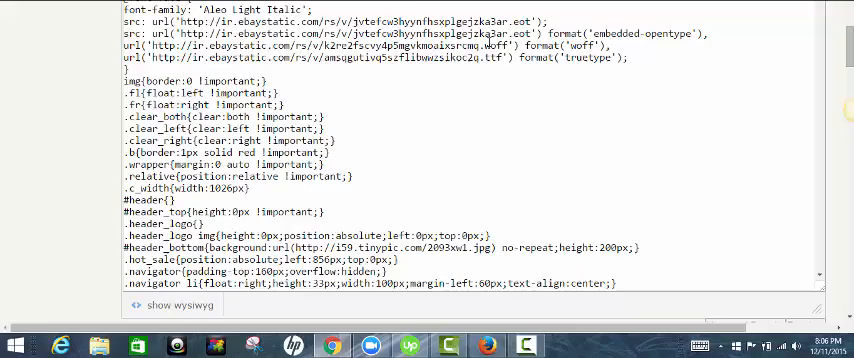
scroll(down, 3)
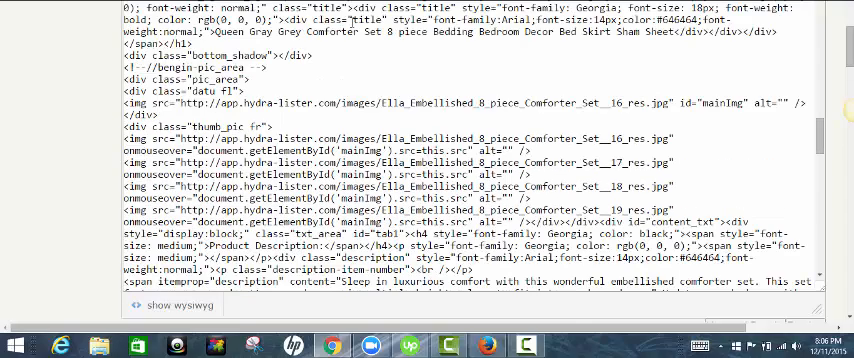
scroll(down, 3)
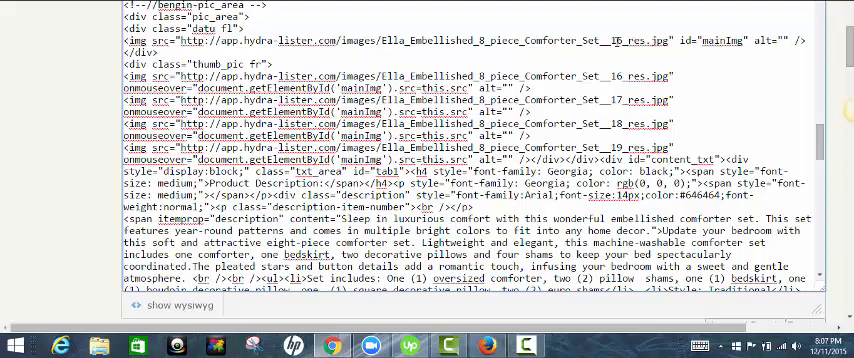
double_click(612, 40)
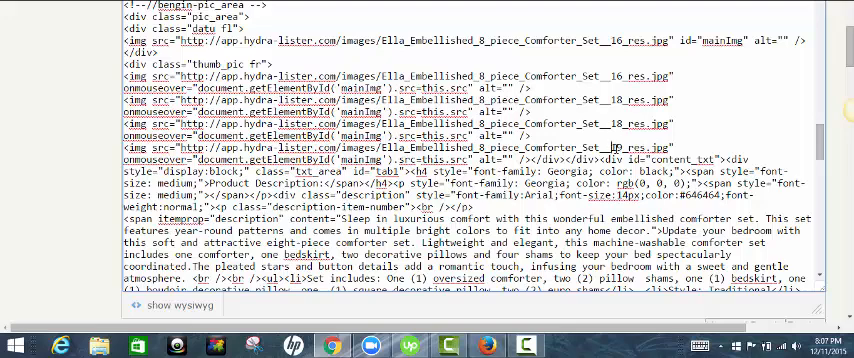
double_click(616, 148)
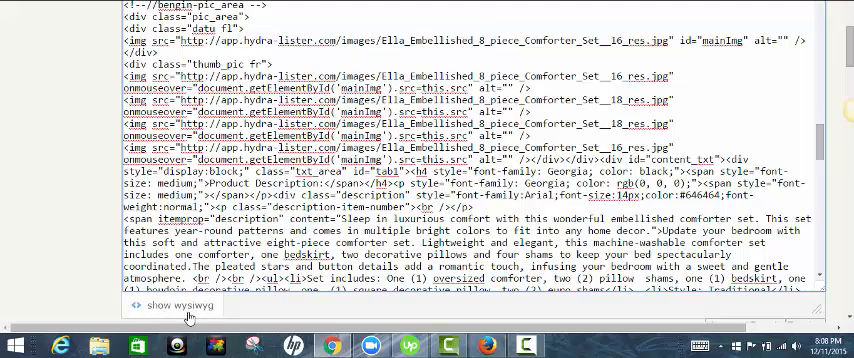
Return to the visual view and add a Color: Grey bullet to the set features list.
click(176, 306)
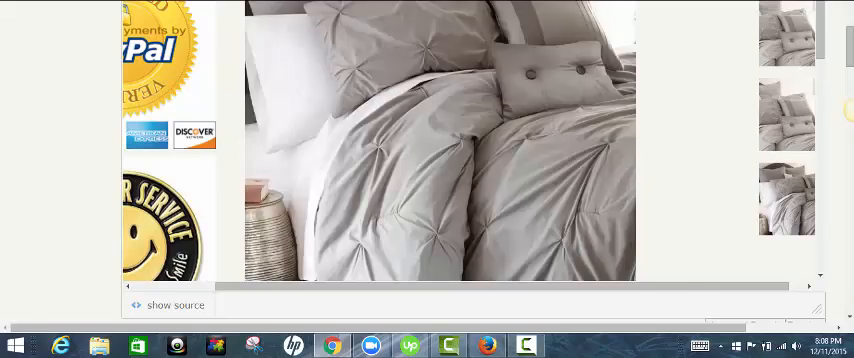
scroll(down, 3)
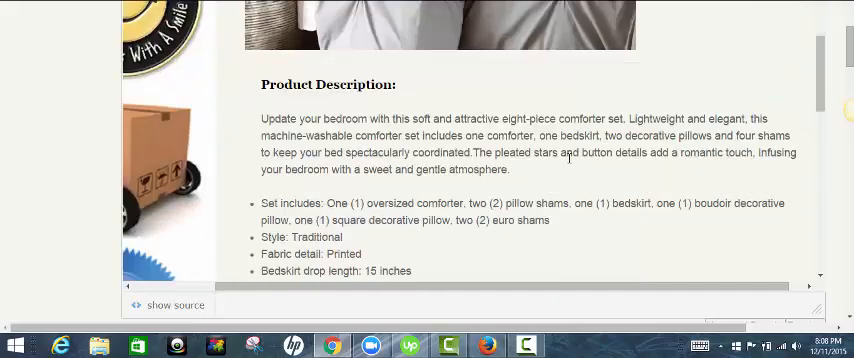
scroll(down, 3)
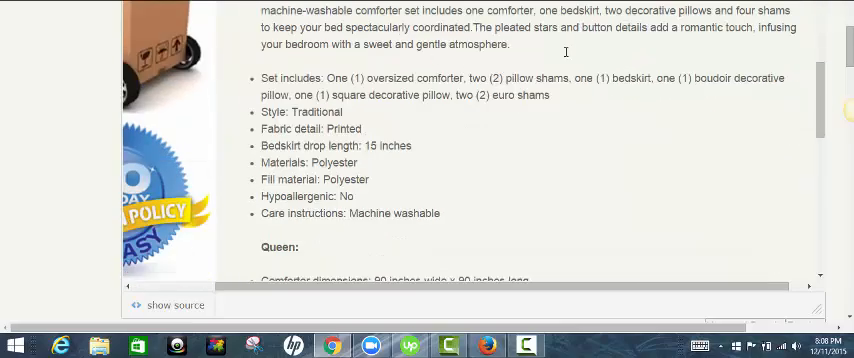
scroll(down, 3)
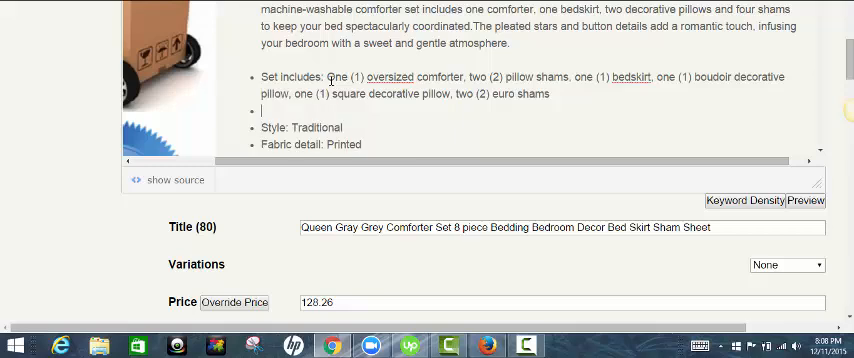
text(Color:)
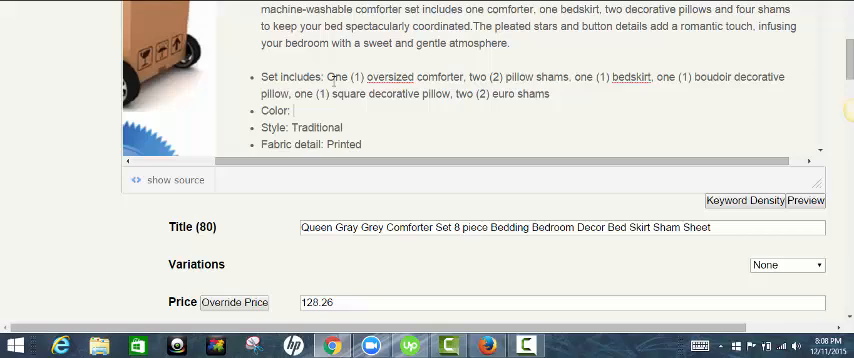
text(Grl)
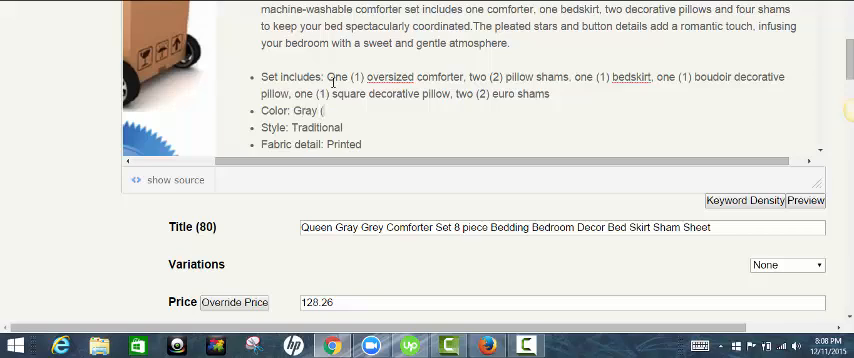
text(Grey))
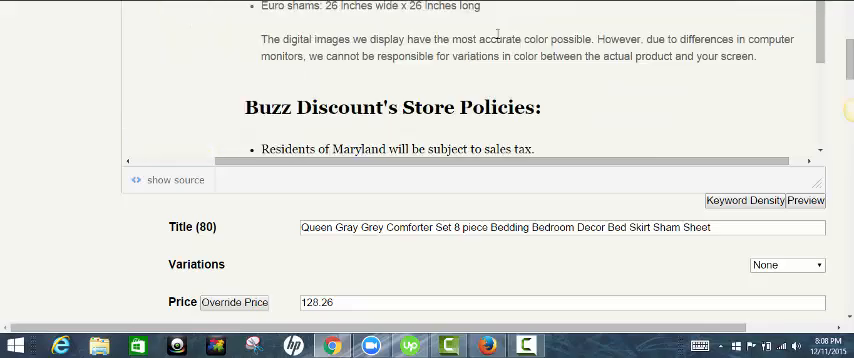
Scroll down to the Variations field and listing photos to choose Grey Queen.
scroll(down, 3)
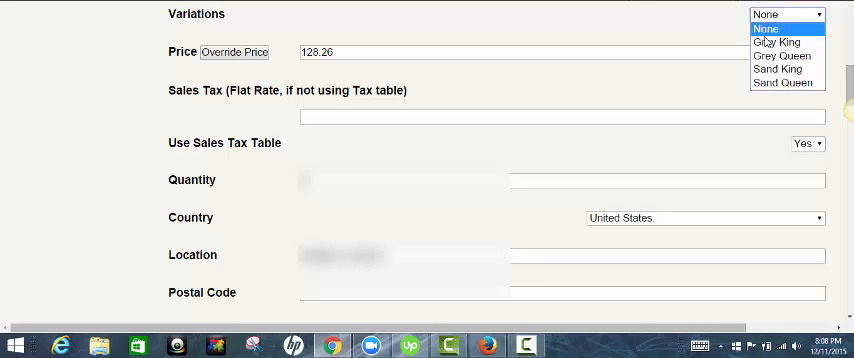
mouse_move(780, 56)
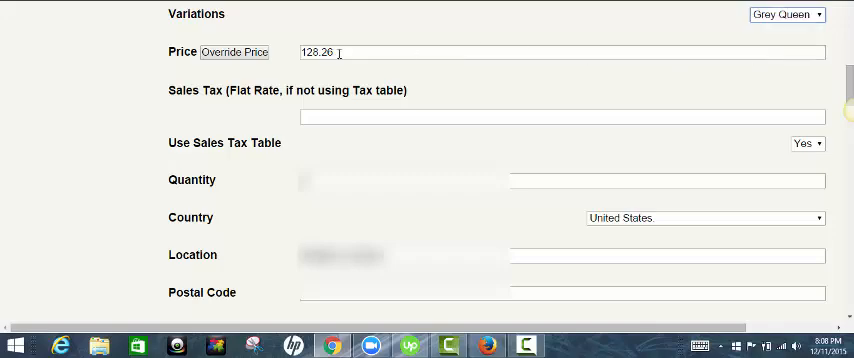
scroll(down, 3)
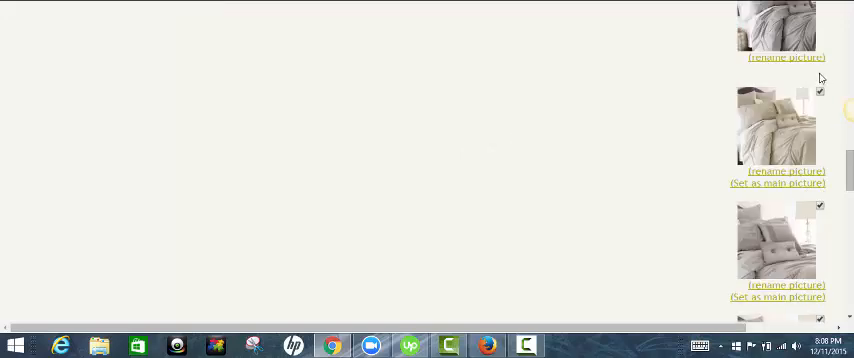
scroll(down, 3)
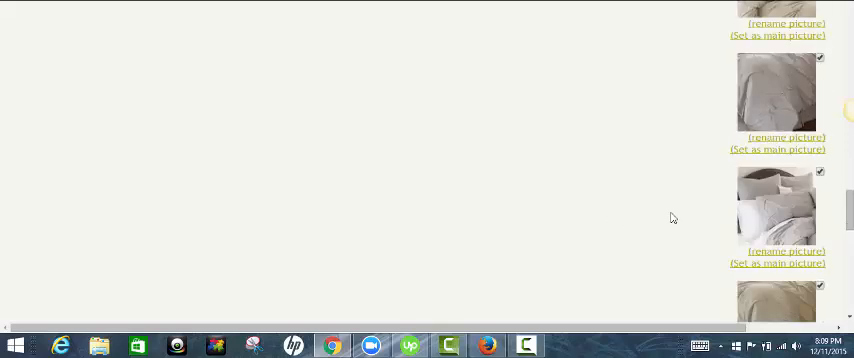
scroll(down, 3)
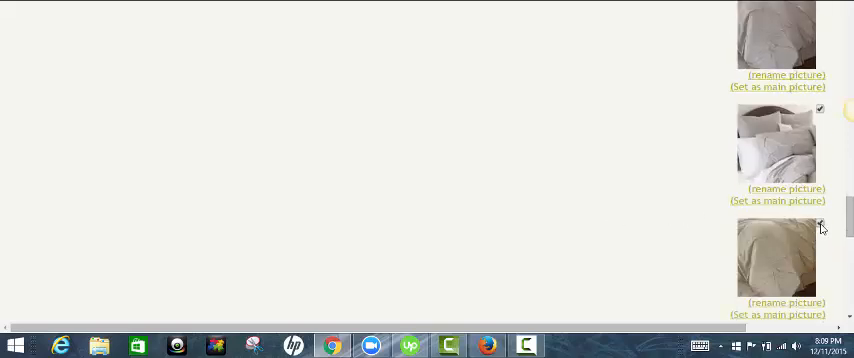
scroll(down, 3)
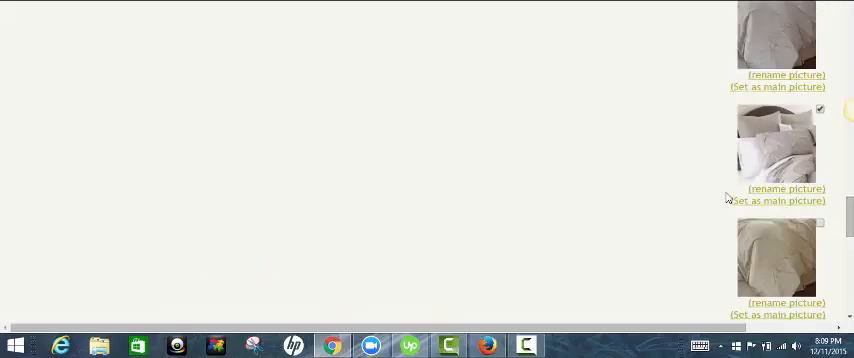
scroll(down, 3)
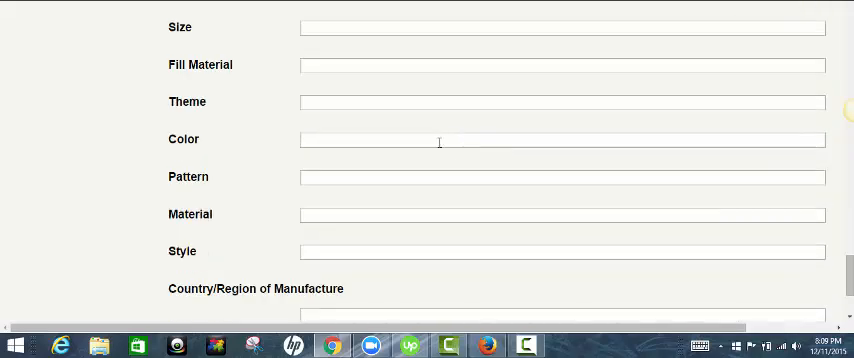
Submit the finished comforter set listing to eBay via List Item.
scroll(down, 3)
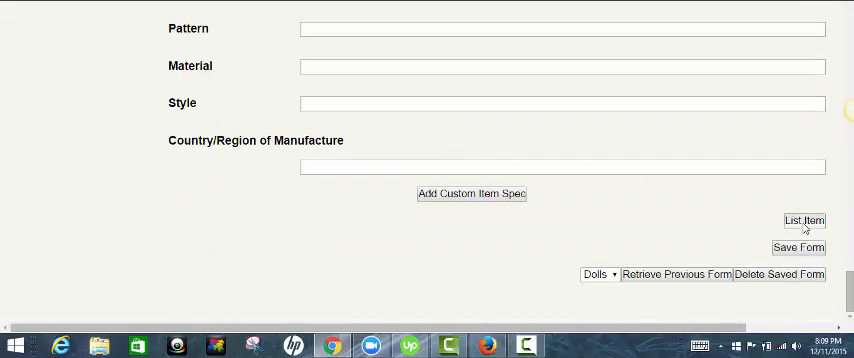
click(792, 220)
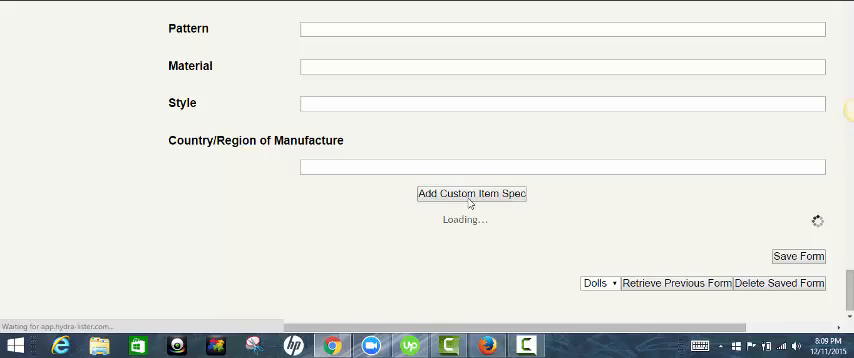
click(796, 248)
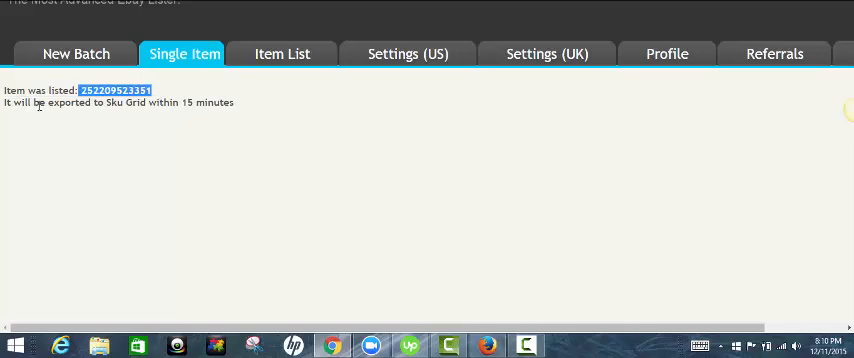
mouse_move(284, 58)
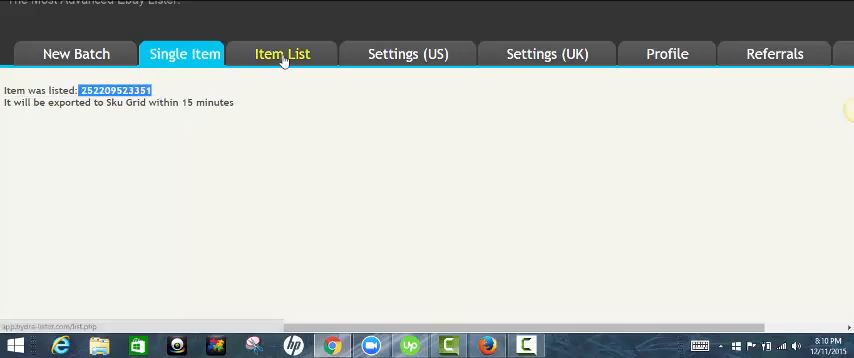
mouse_move(264, 92)
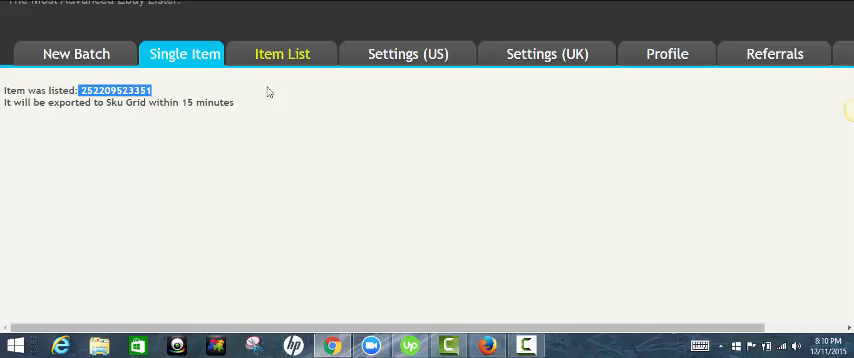
View the Item List showing the Overstock comforter set as listed.
click(72, 54)
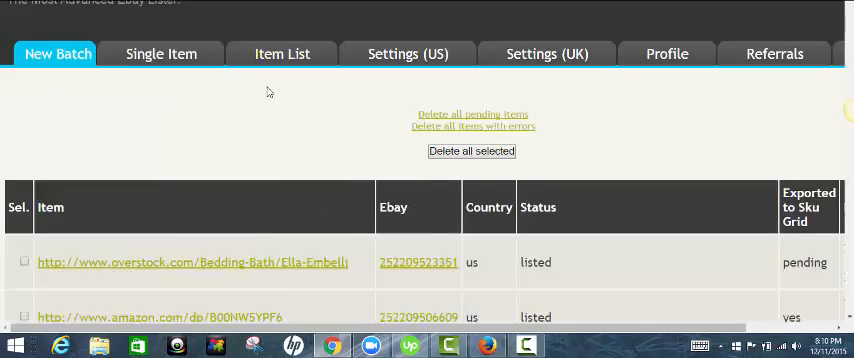